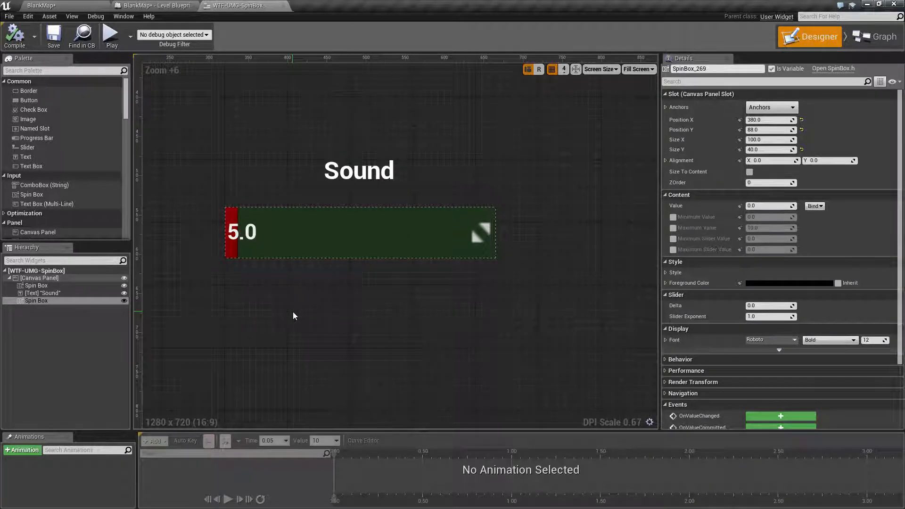
# Step: Run a standalone game preview showing the styled 'Sound' spin box at 5.0
pyautogui.click(110, 35)
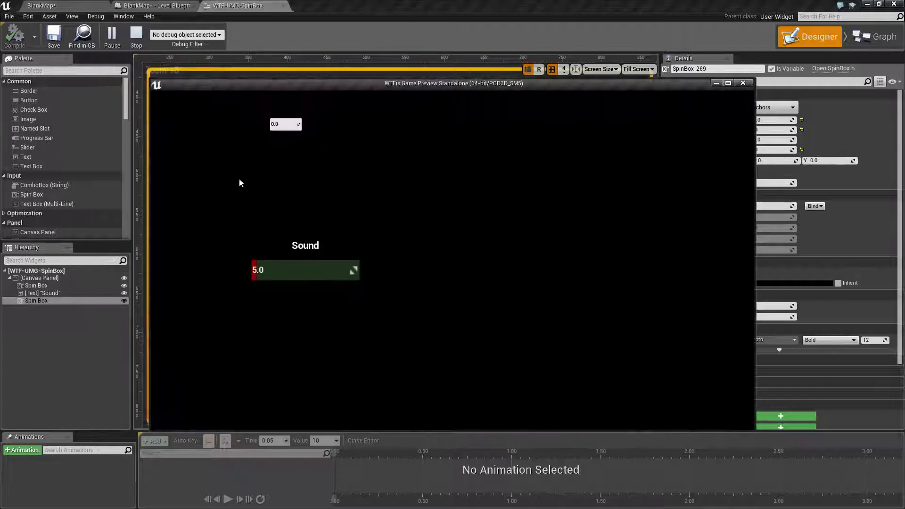